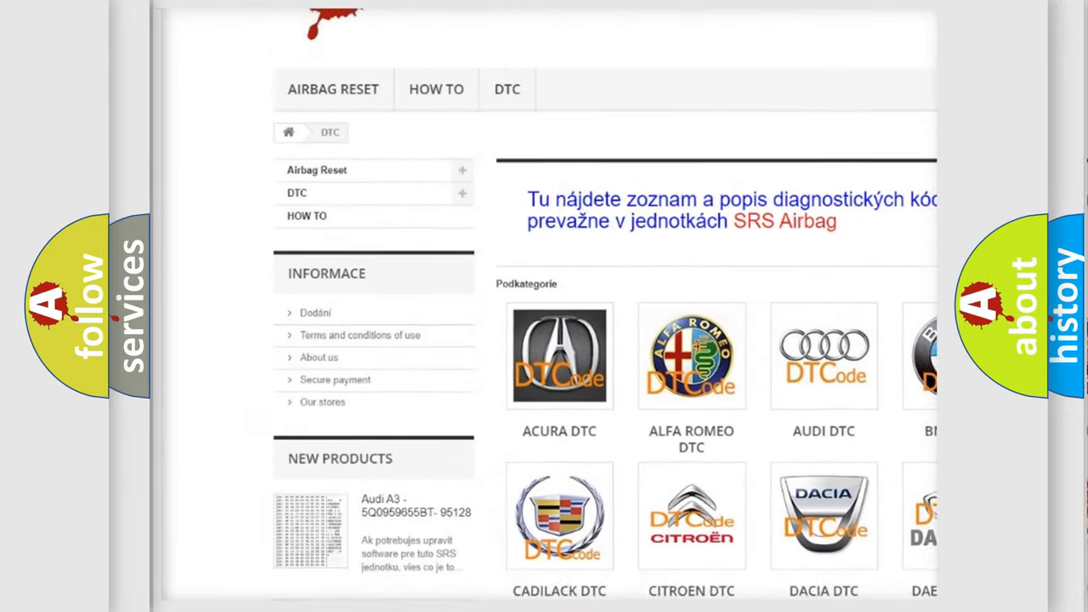
scroll("down", 3)
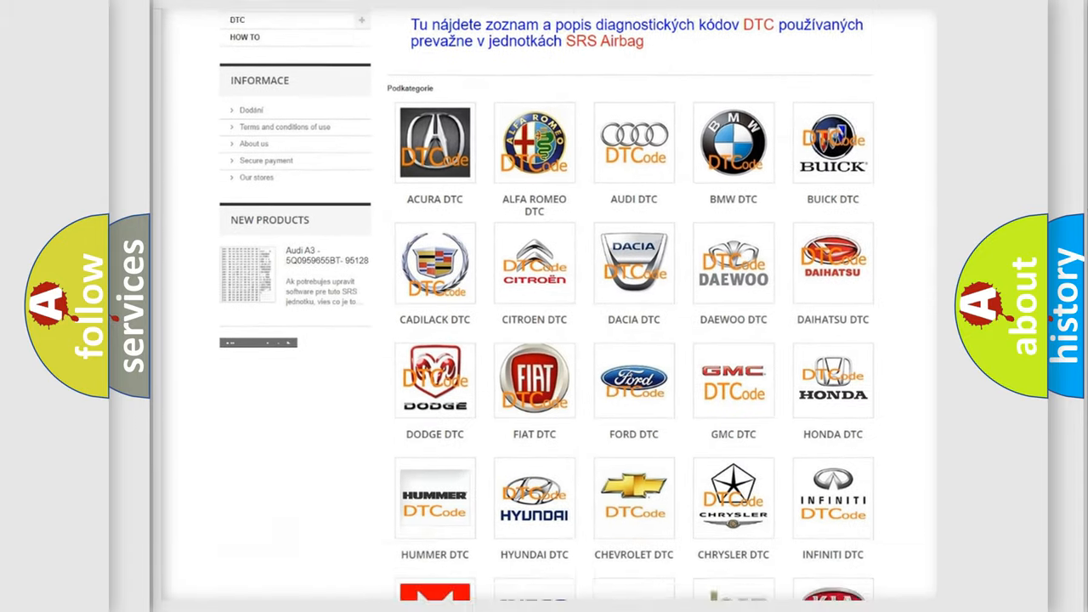
scroll("down", 3)
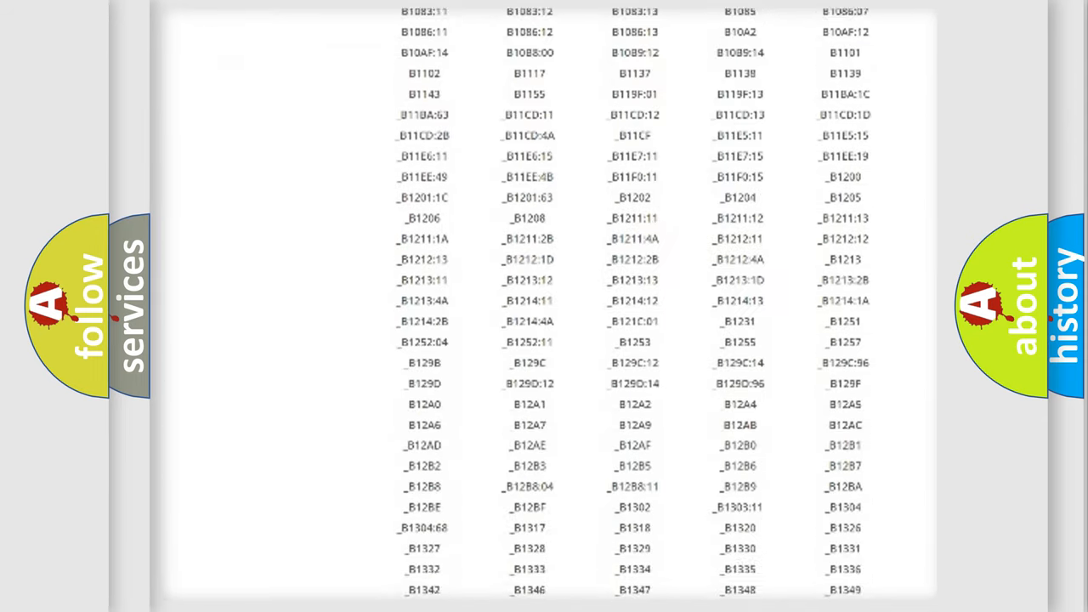
scroll("down", 3)
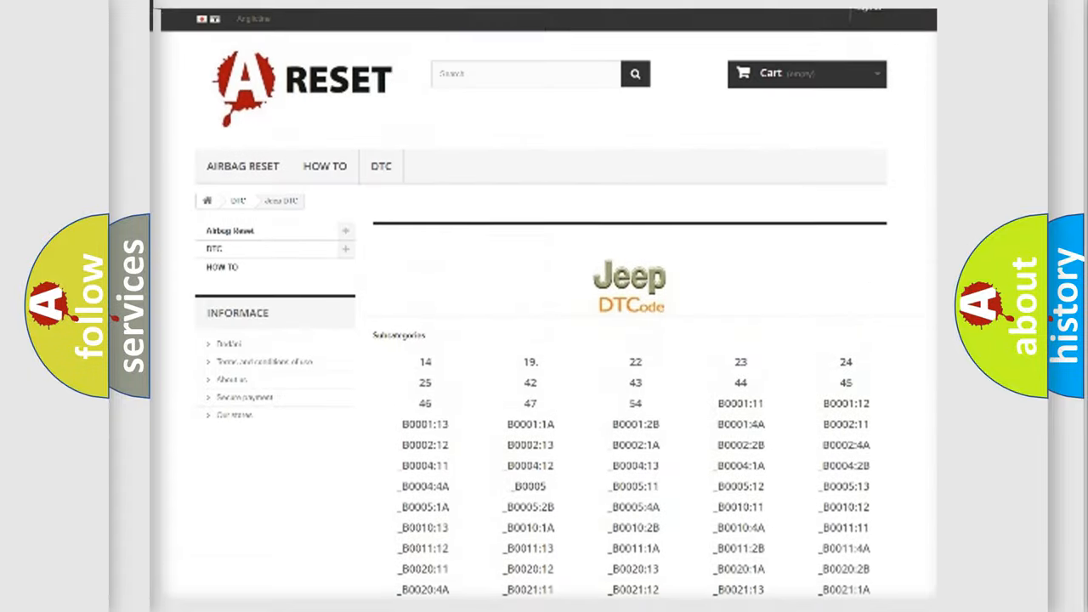
scroll("down", 3)
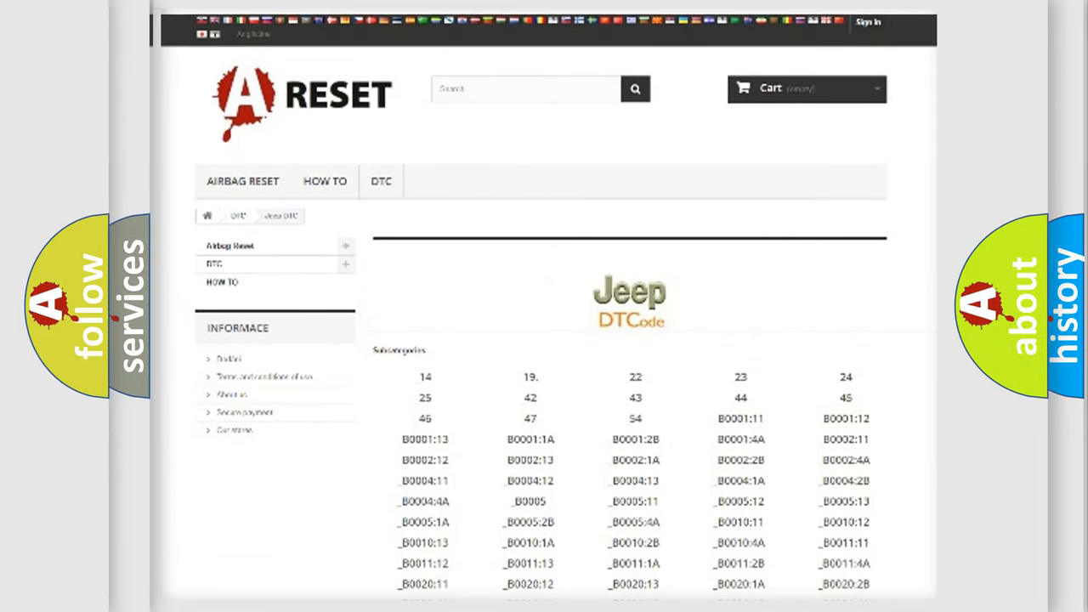